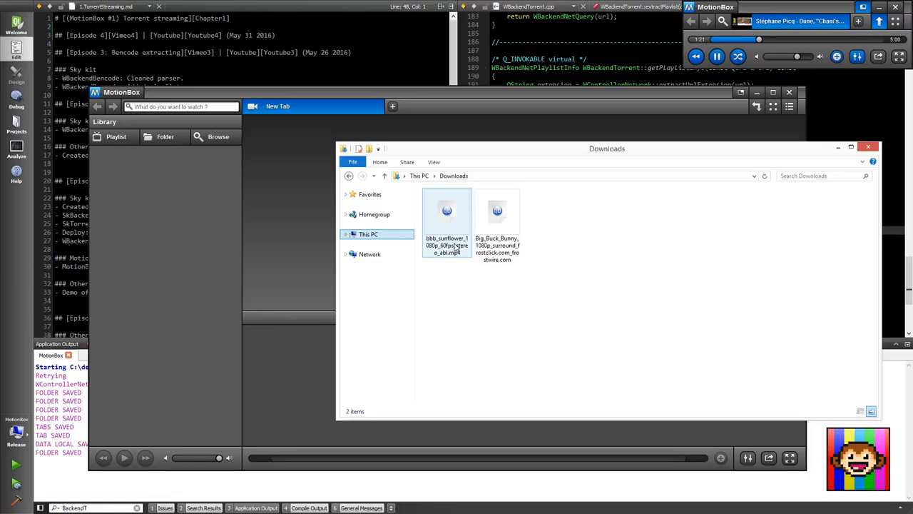
# - Drop the downloaded Big Buck Bunny torrent files into the MotionBox window as a new tab
pyautogui.click(497, 221)
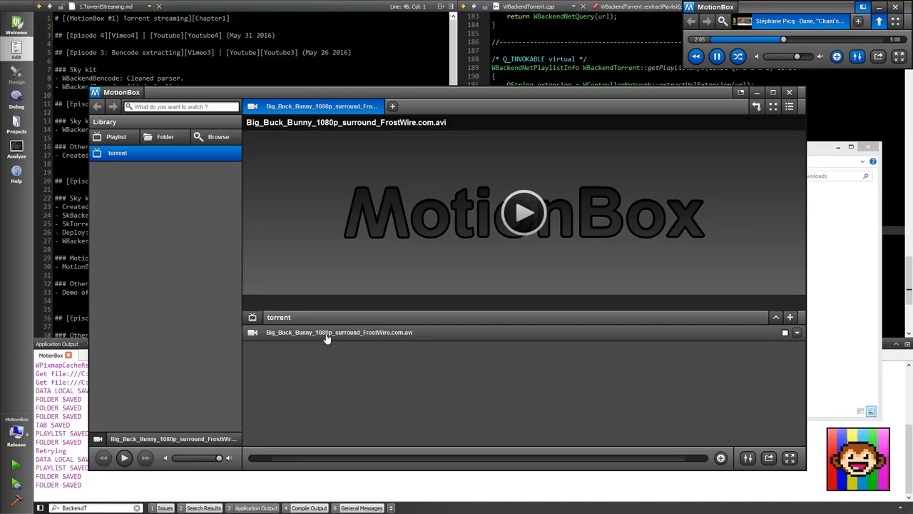
# - Add the Big_Buck_Bunny_1080p_surround_FrostWire.com.avi track to a Library playlist named 'torrent'
pyautogui.click(218, 137)
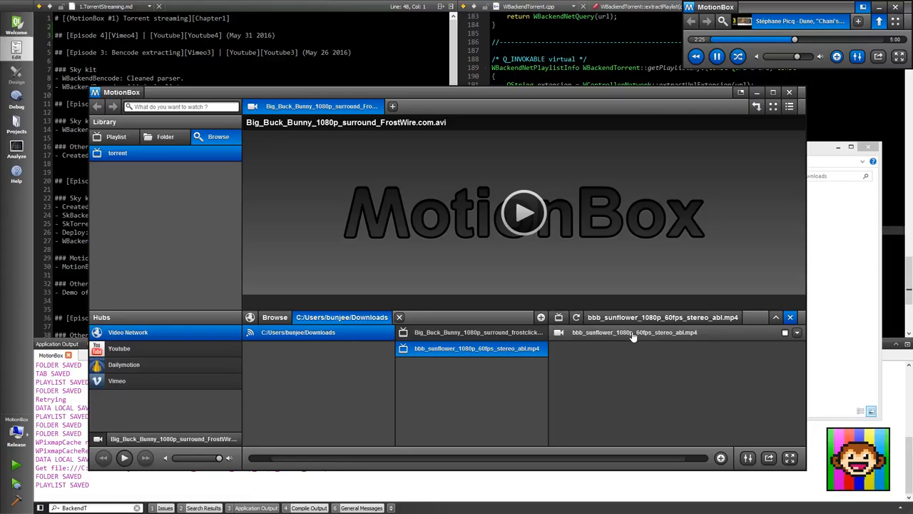
# - Load bbb_sunflower_1080p_60fps_stereo_abl.mp4 from the Downloads sunflower torrent as the current track
pyautogui.click(633, 331)
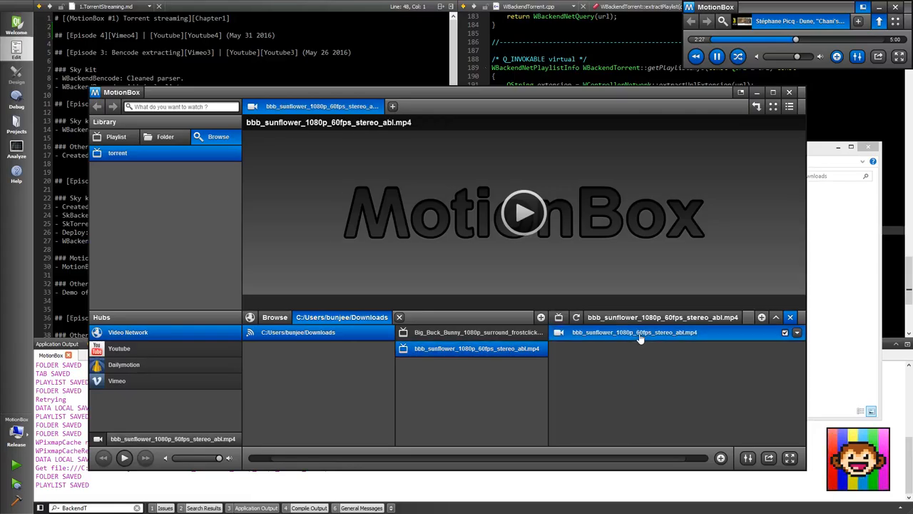
pyautogui.moveTo(633, 331)
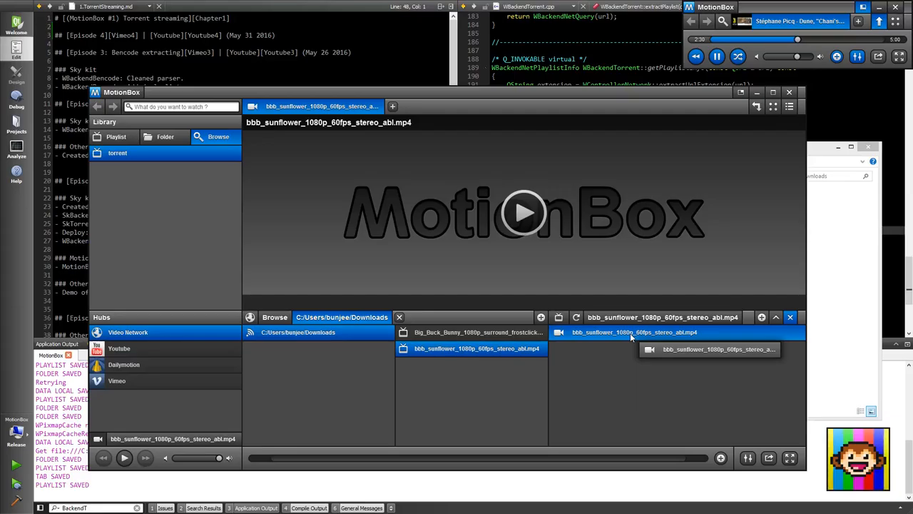